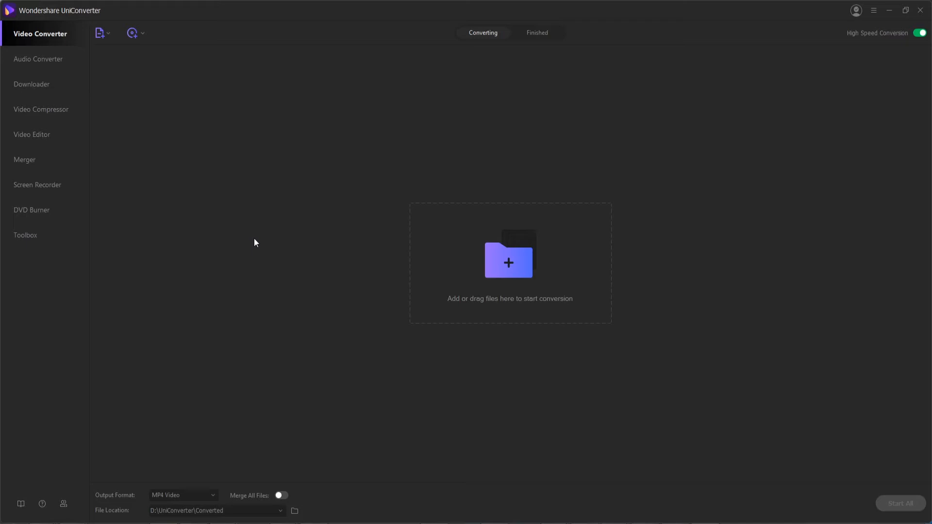
mouse_move(320, 216)
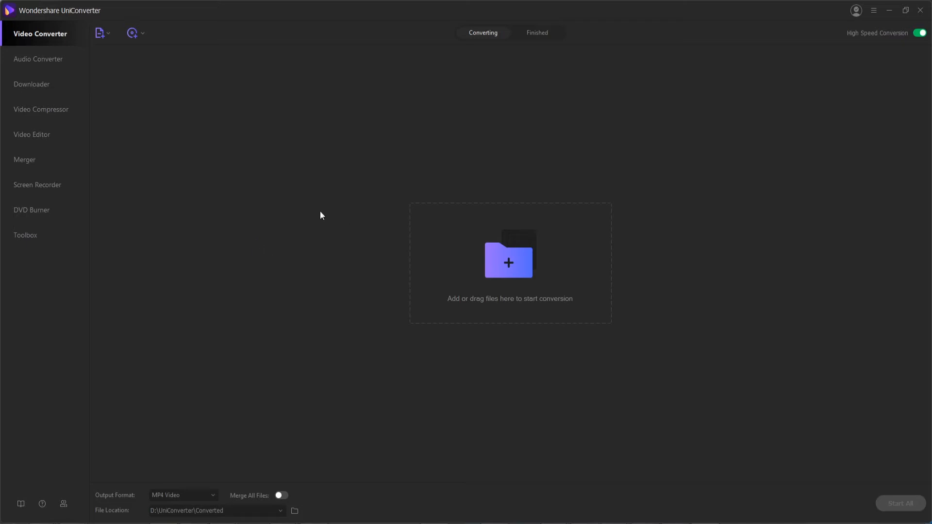
mouse_move(286, 235)
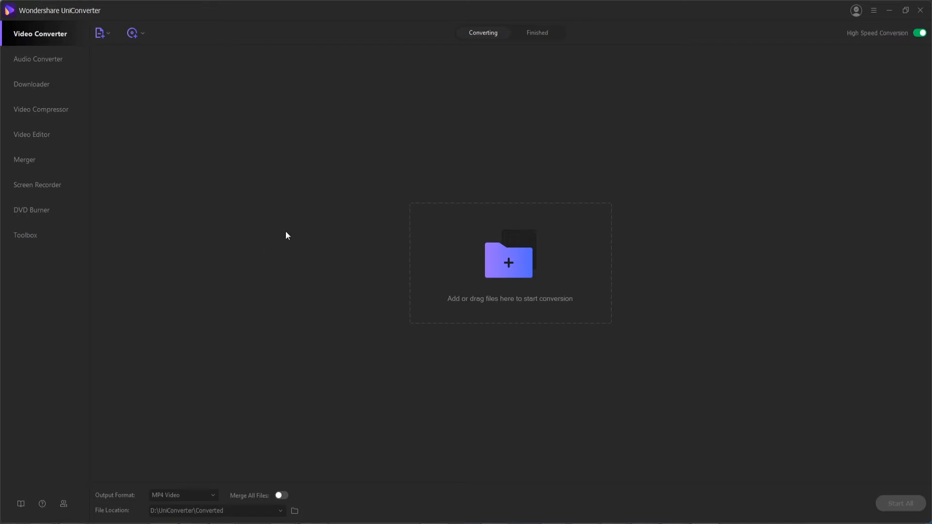
mouse_move(306, 222)
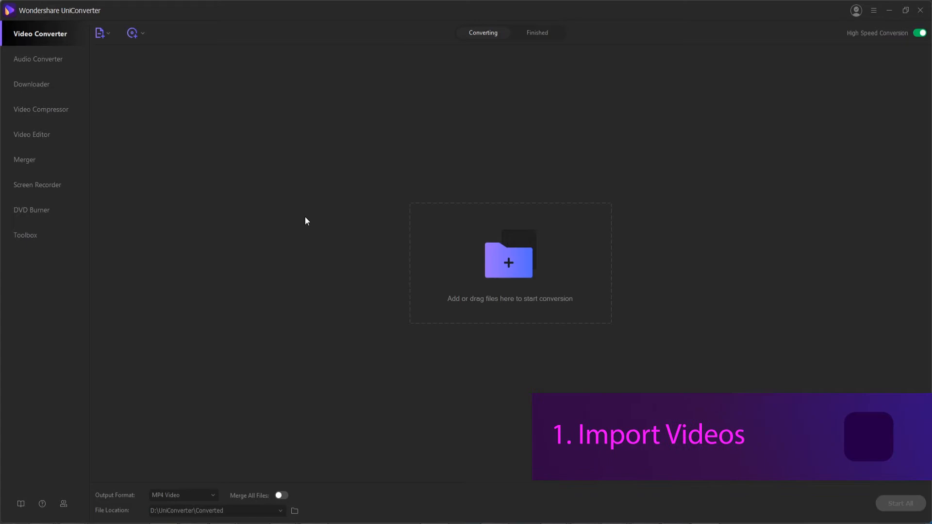
mouse_move(213, 22)
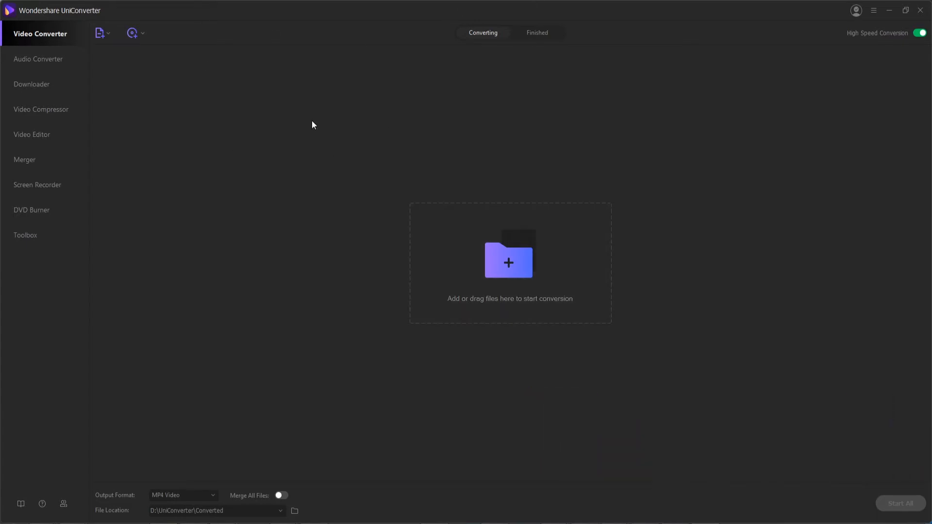
mouse_move(457, 260)
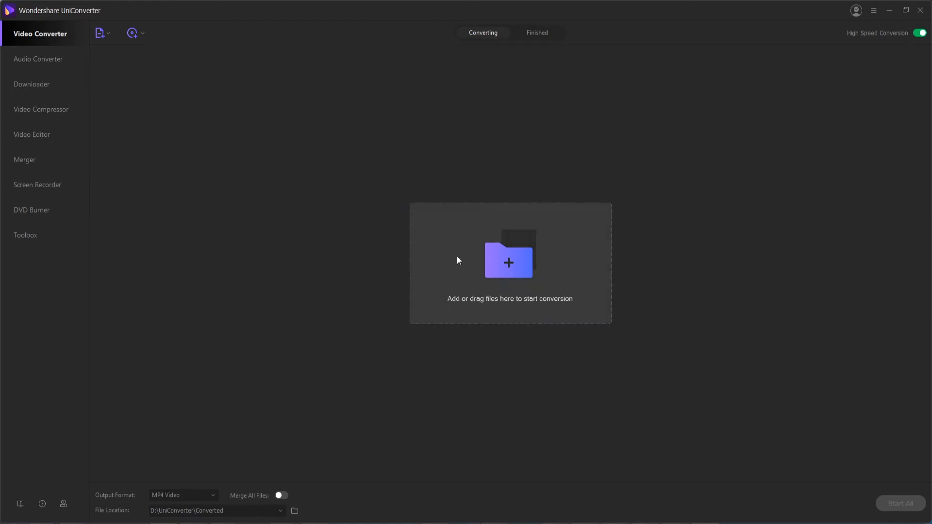
mouse_move(552, 275)
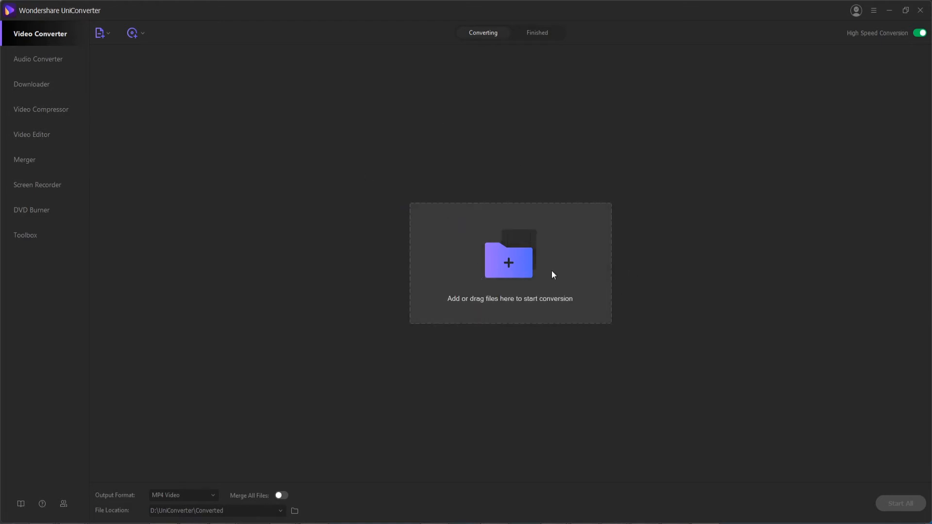
Import the 1280×720, 01:06 MP4 video into the converter list via Add Files
click(100, 33)
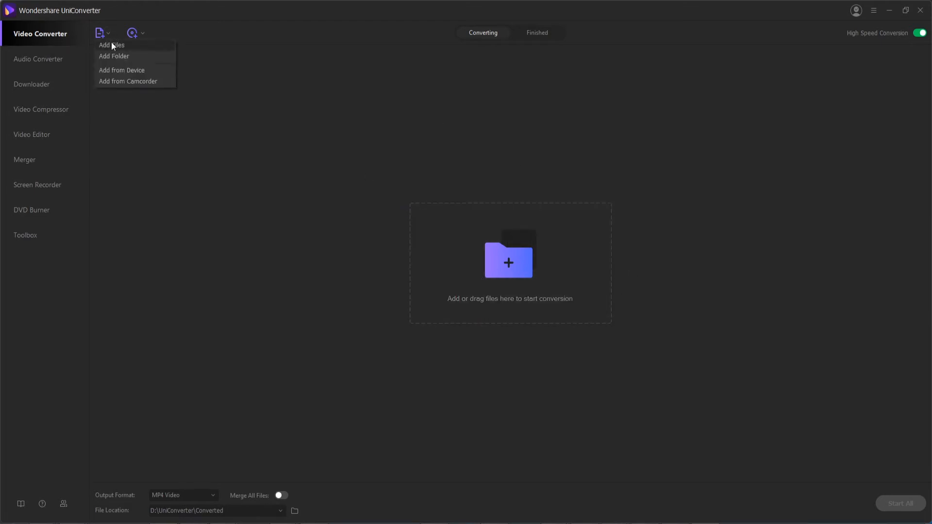
click(111, 45)
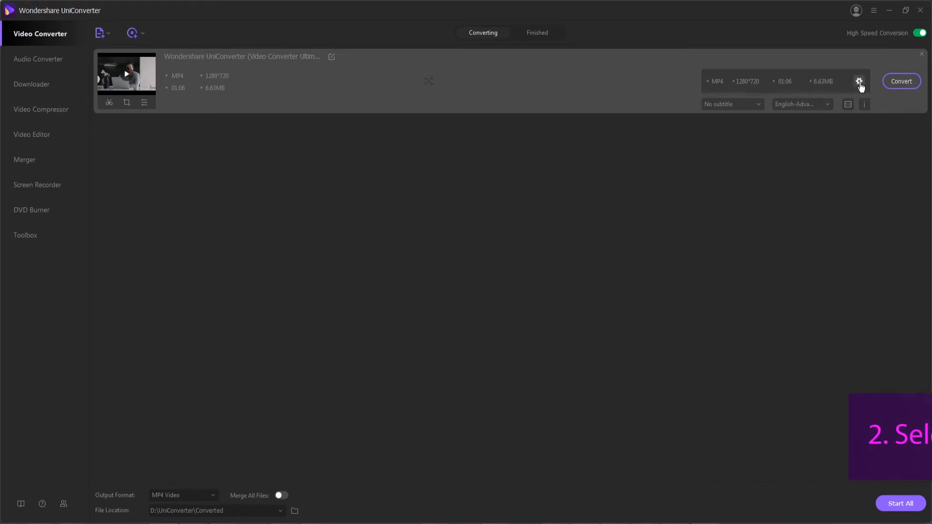
mouse_move(192, 491)
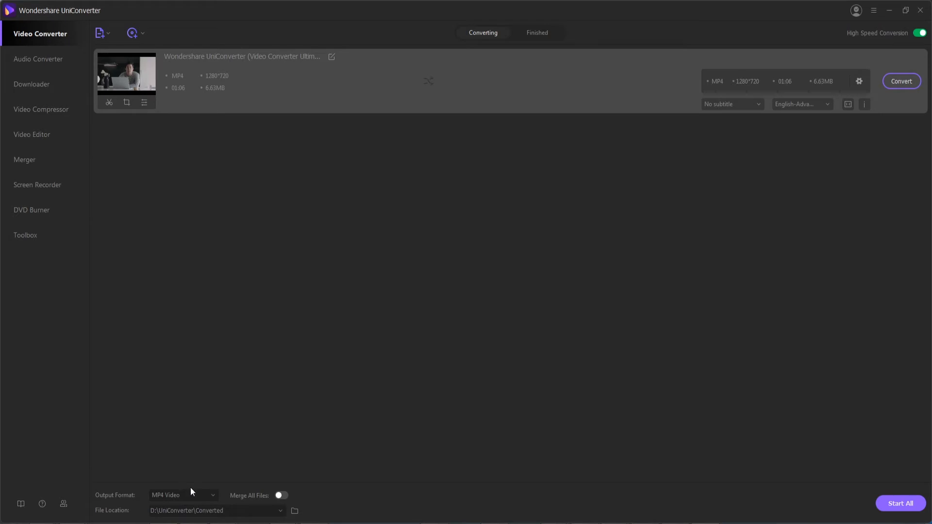
Show the audio output formats with the MP3 quality presets listed
click(184, 495)
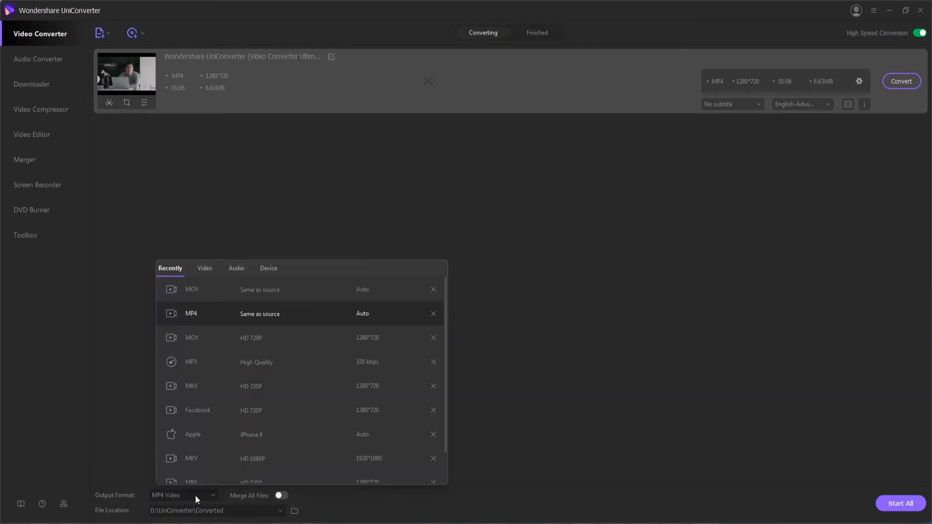
mouse_move(168, 498)
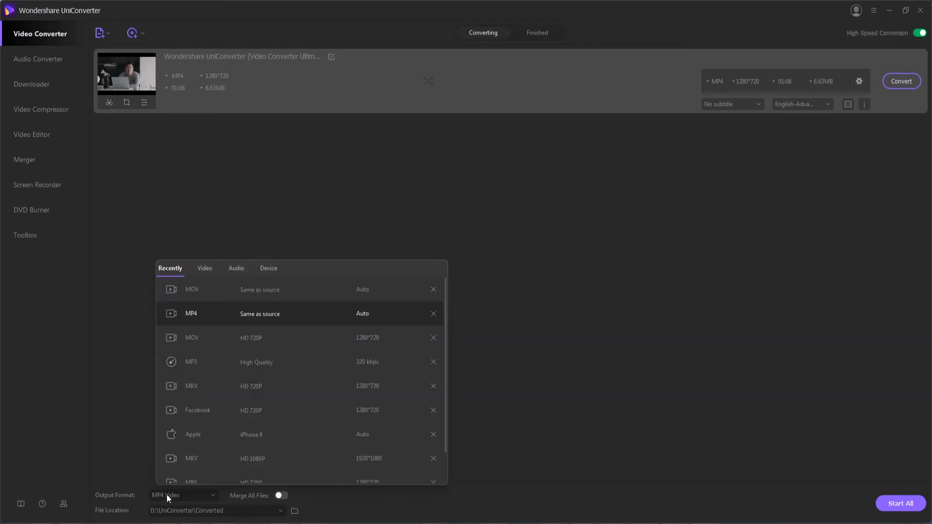
click(236, 268)
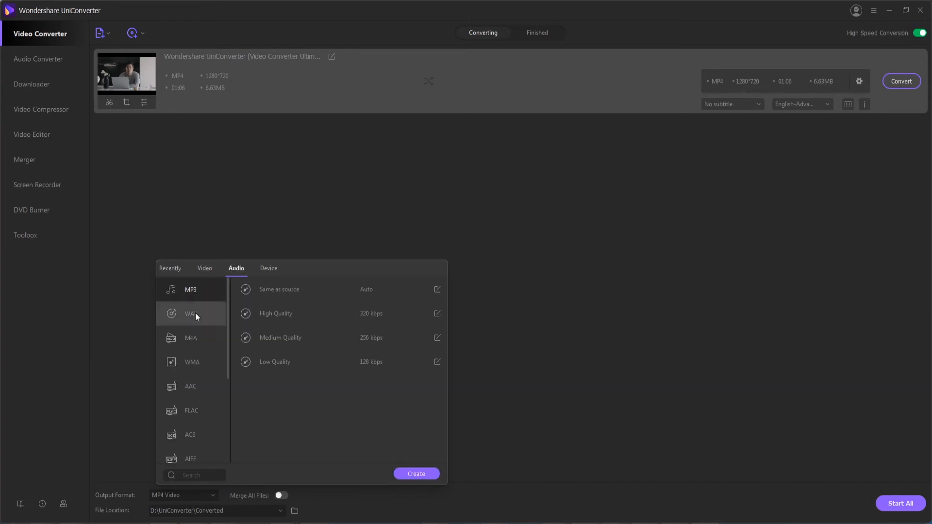
mouse_move(195, 319)
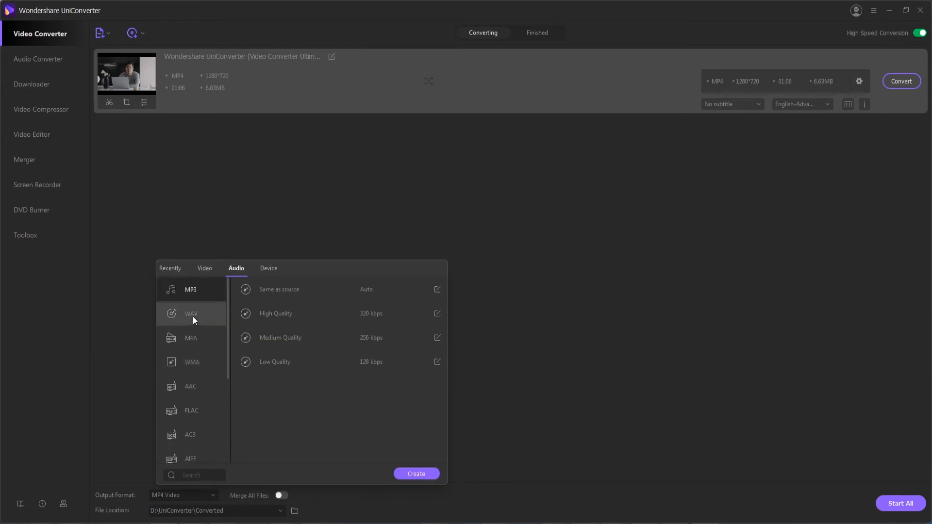
mouse_move(192, 289)
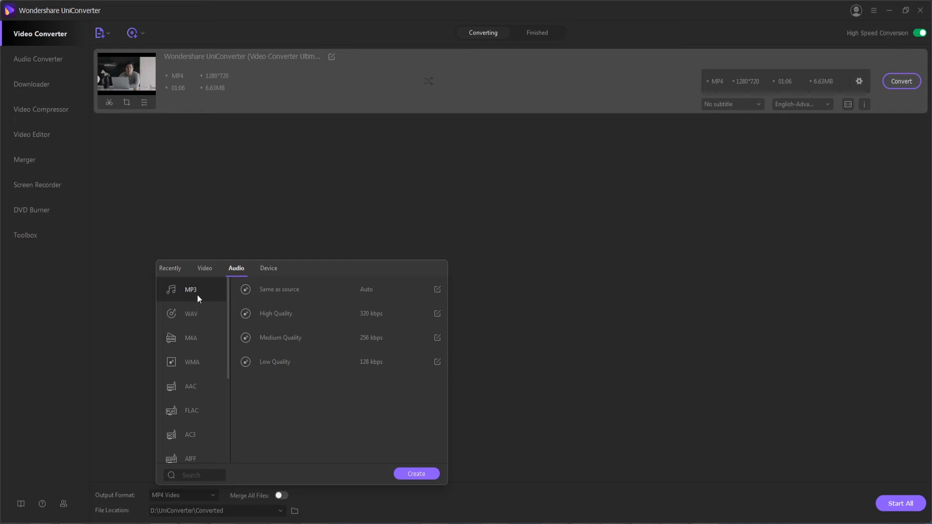
mouse_move(277, 289)
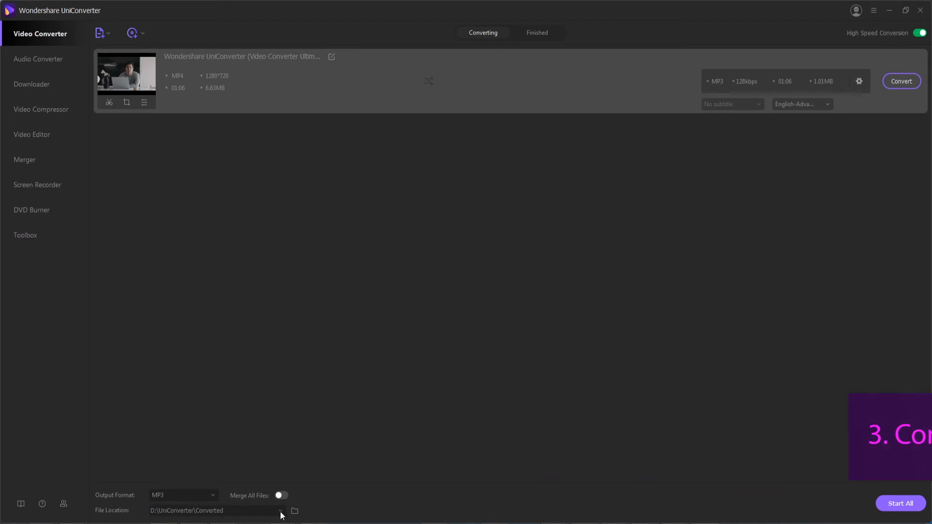
mouse_move(589, 396)
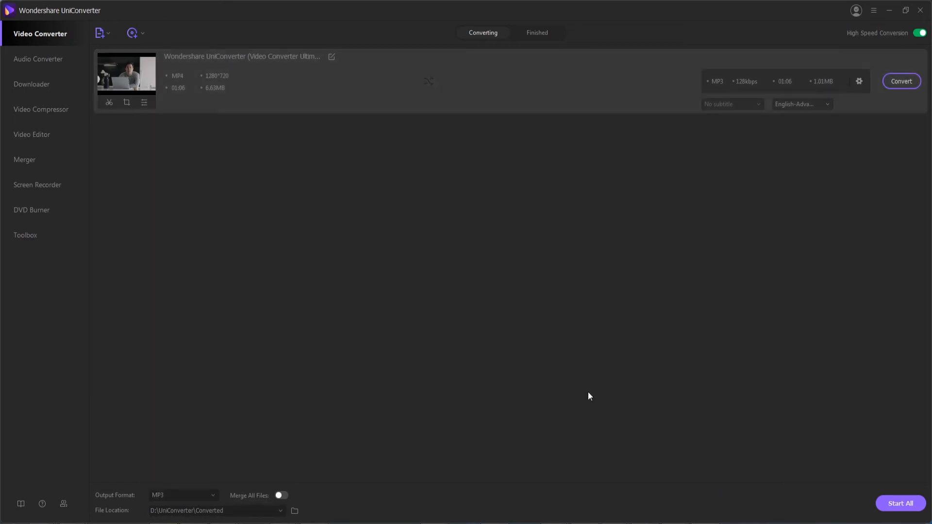
mouse_move(900, 80)
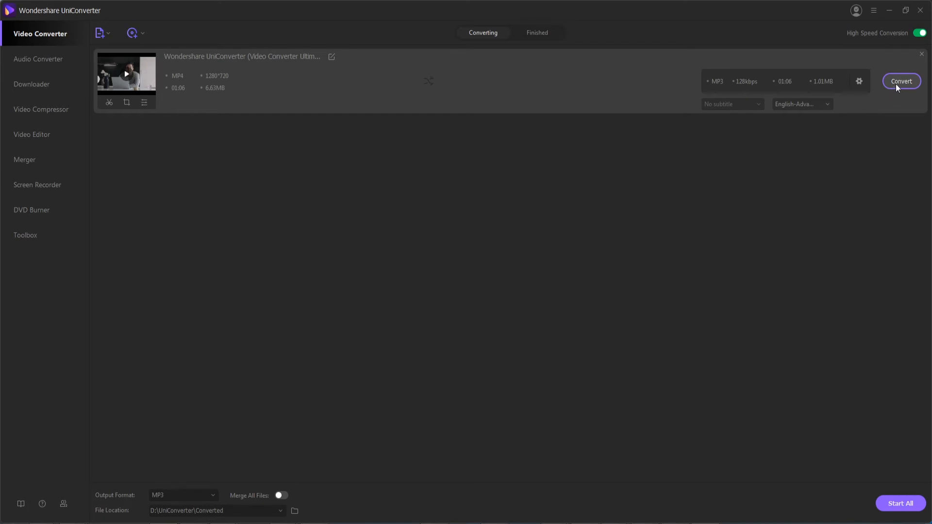
mouse_move(878, 420)
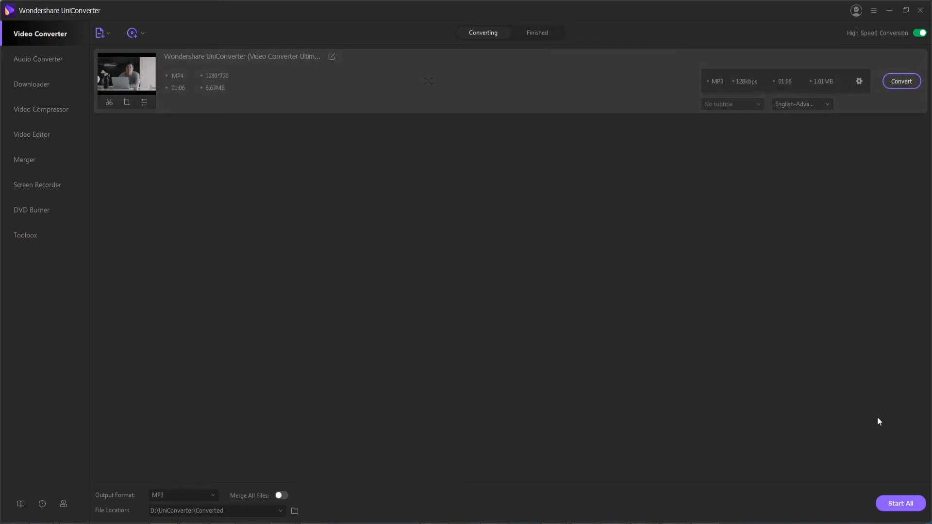
Convert the MP4 to a 1.01MB MP3, check it in Finished, and return to Converting
click(899, 504)
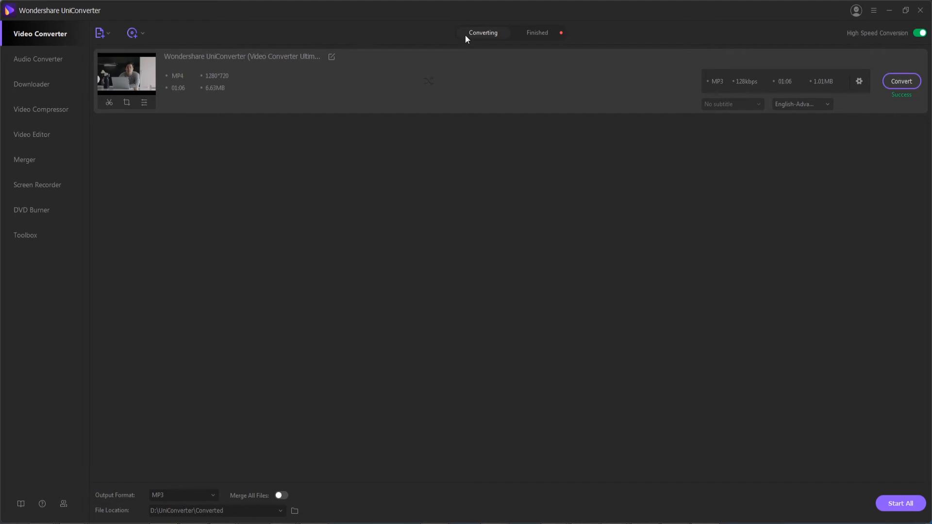
click(536, 33)
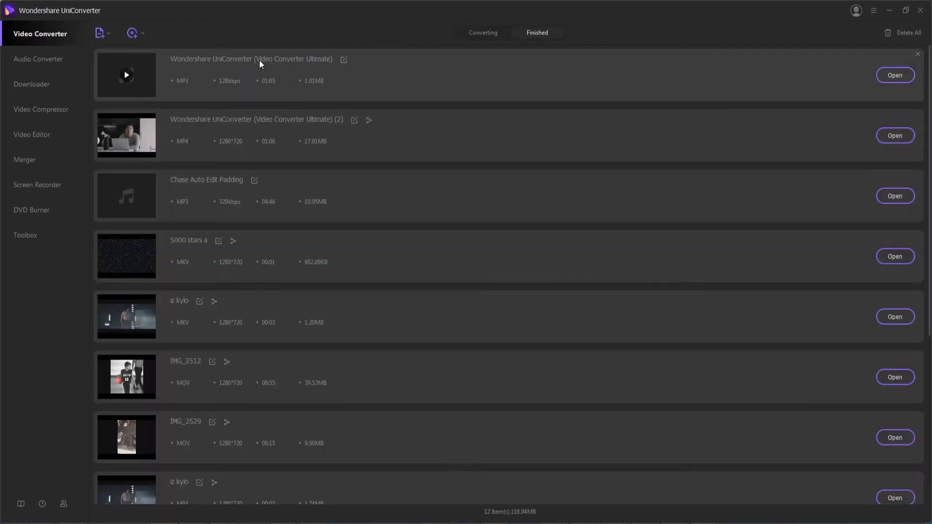
mouse_move(314, 84)
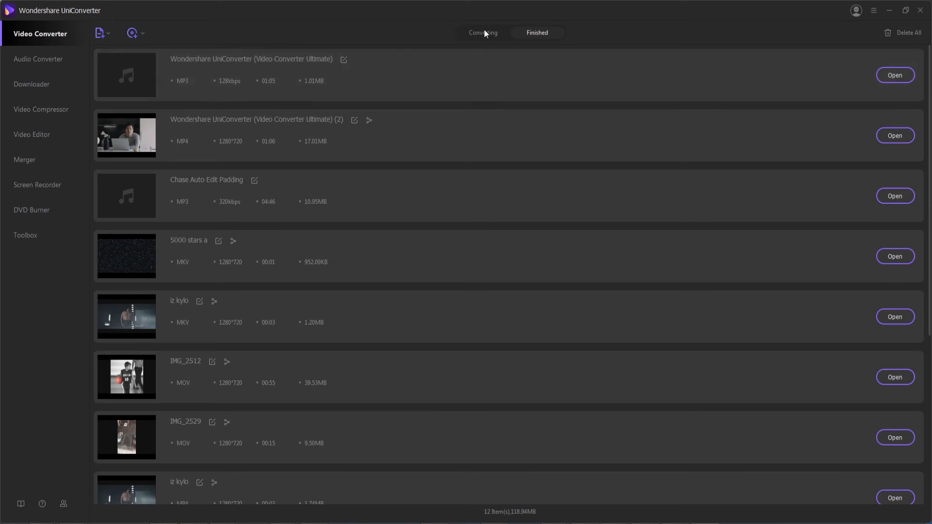
click(484, 33)
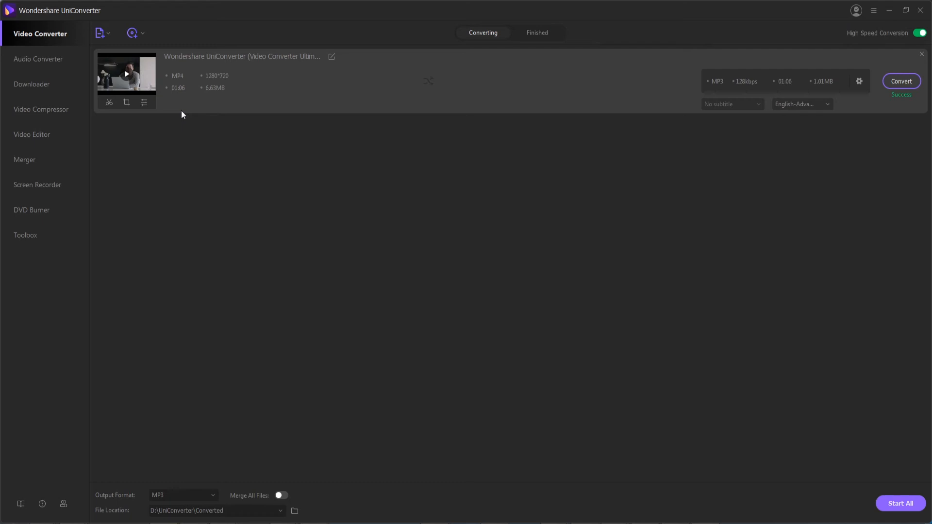
Switch to the Audio Converter and show the choices for adding files or a folder
click(41, 59)
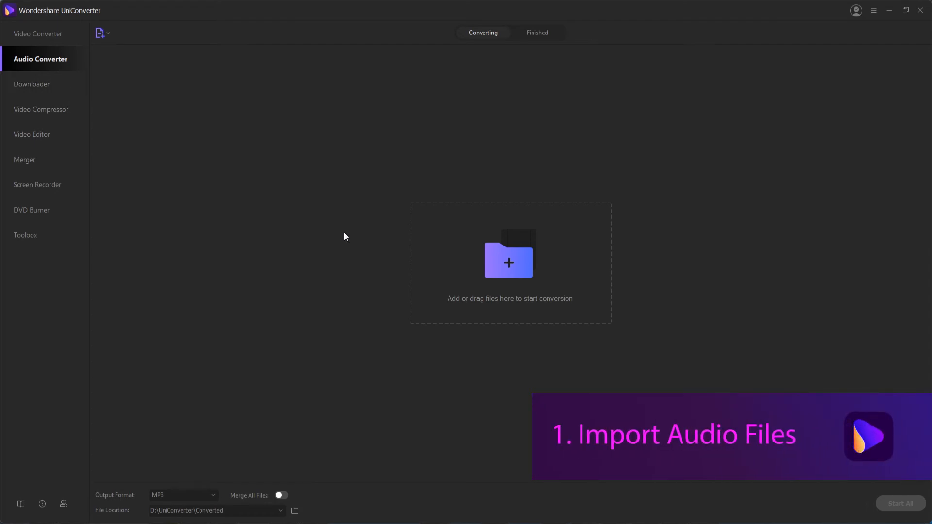
mouse_move(341, 224)
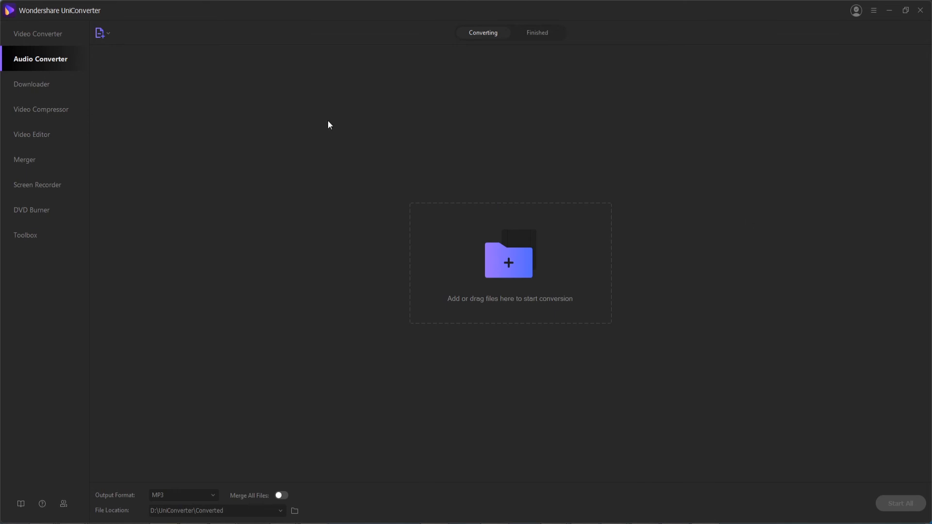
click(100, 33)
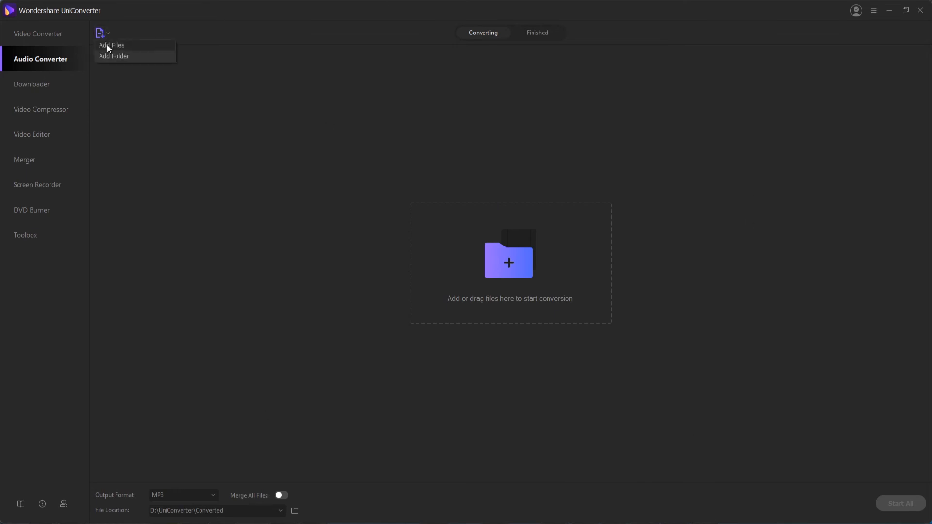
Load the 0.5 Background Music WAV track into the audio converter
click(111, 44)
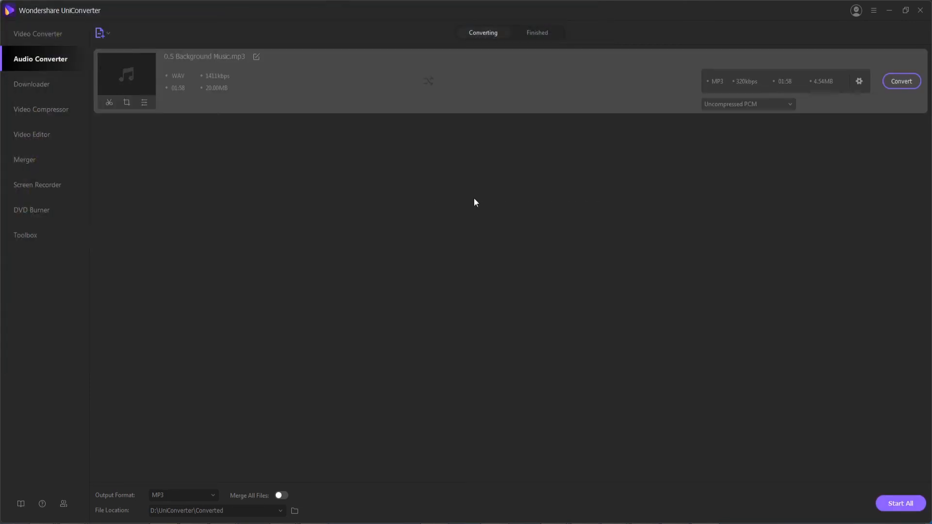
mouse_move(359, 206)
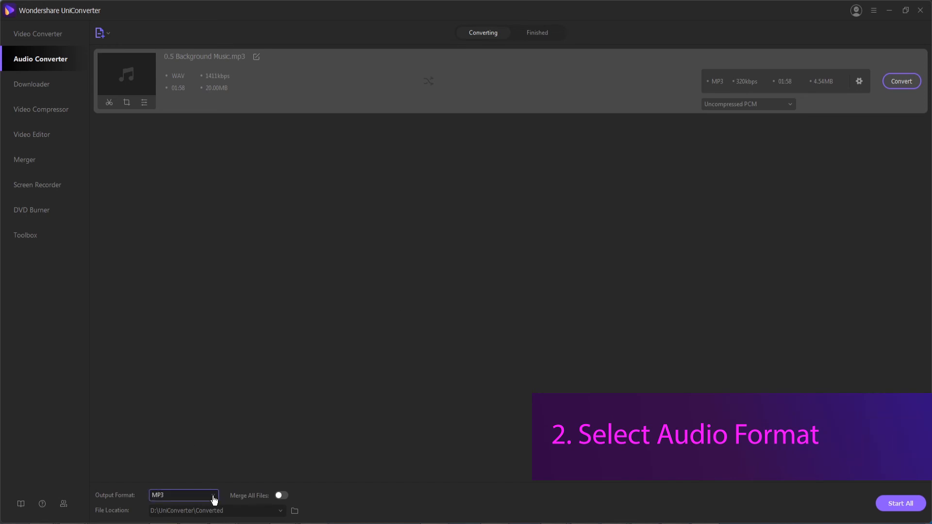
Set the music track's output format to WMA instead of MP3
click(184, 495)
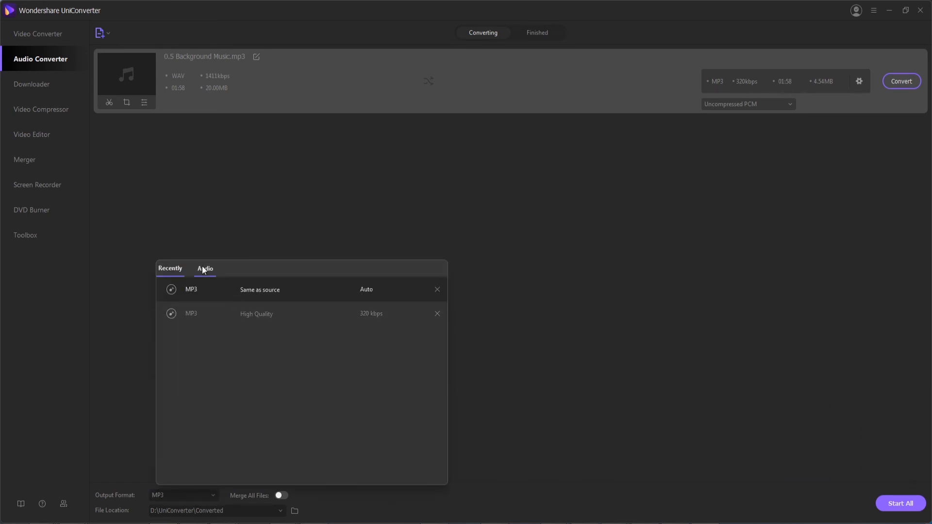
click(205, 268)
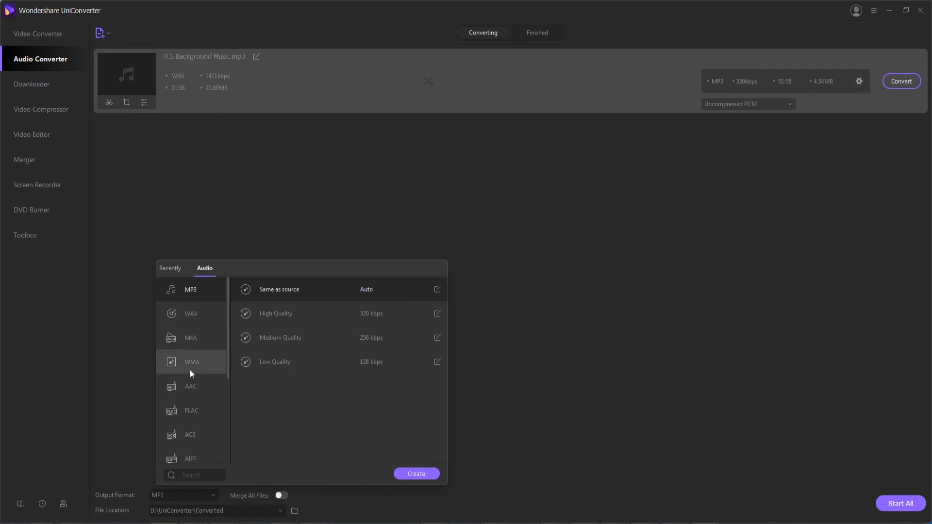
click(191, 362)
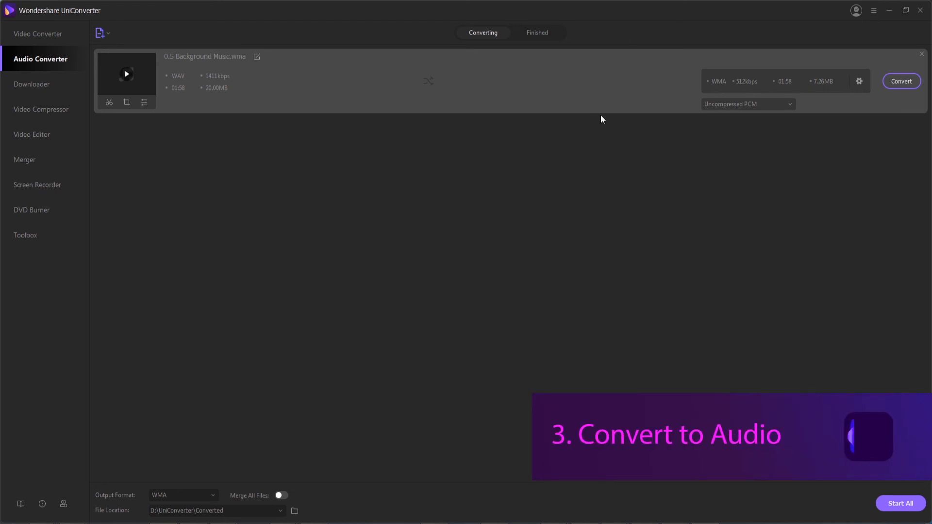
mouse_move(900, 80)
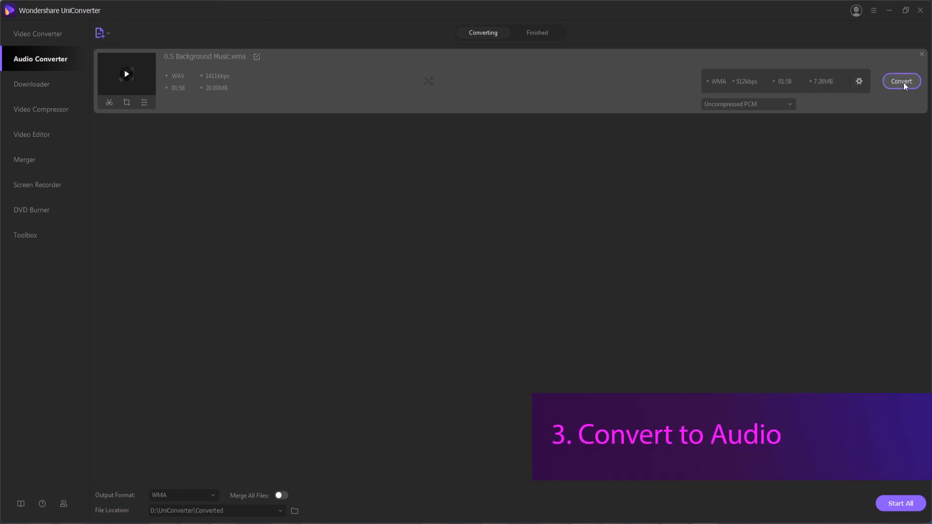
Convert 0.5 Background Music to WMA and return to the Converting list
click(900, 80)
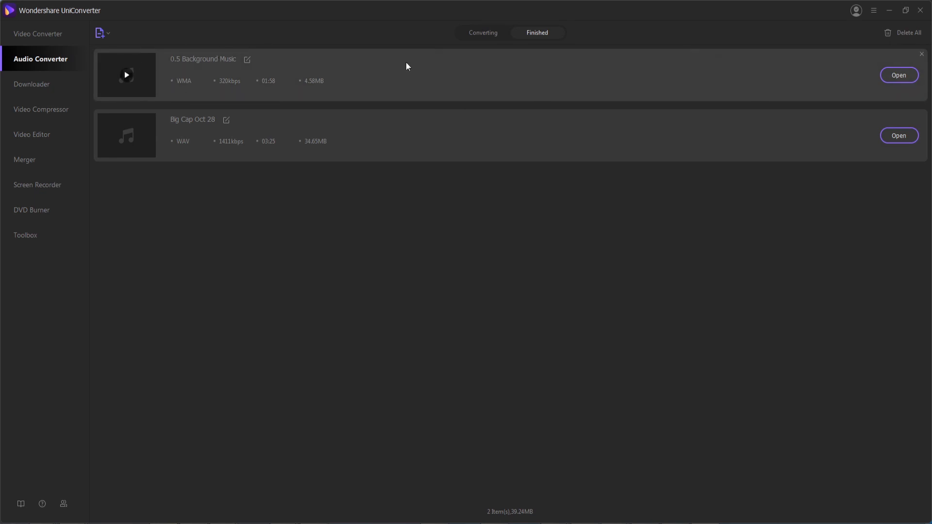
click(482, 33)
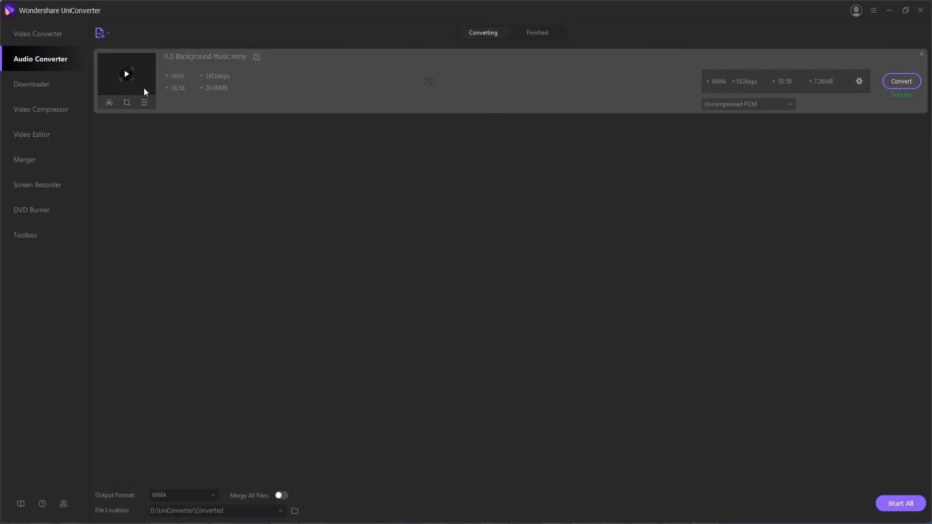